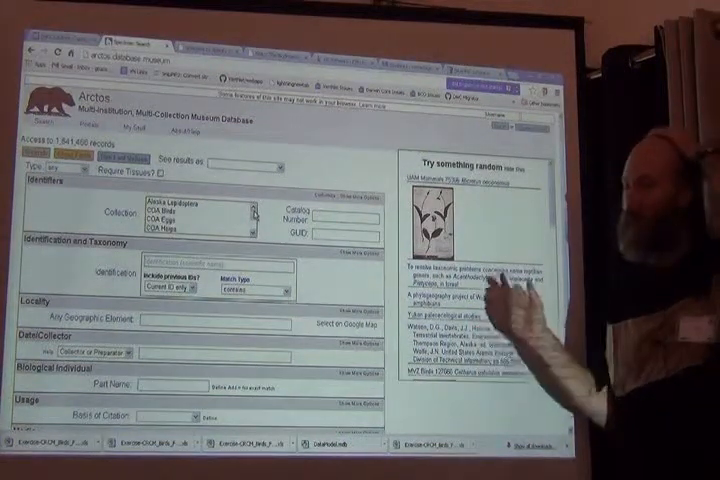
mouse_move(500, 360)
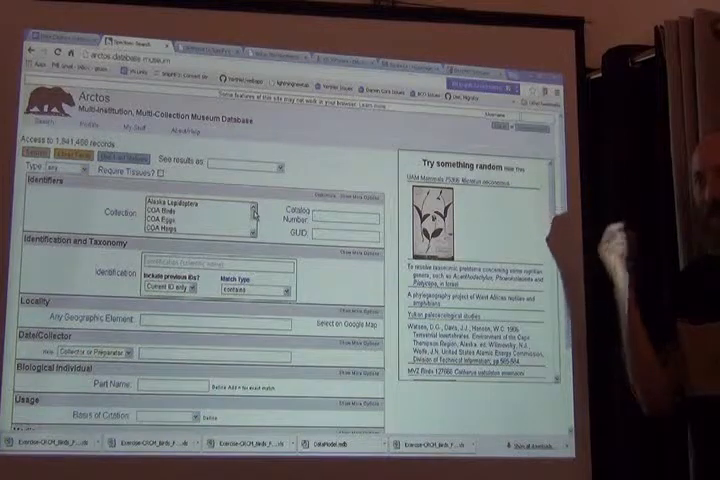
mouse_move(520, 230)
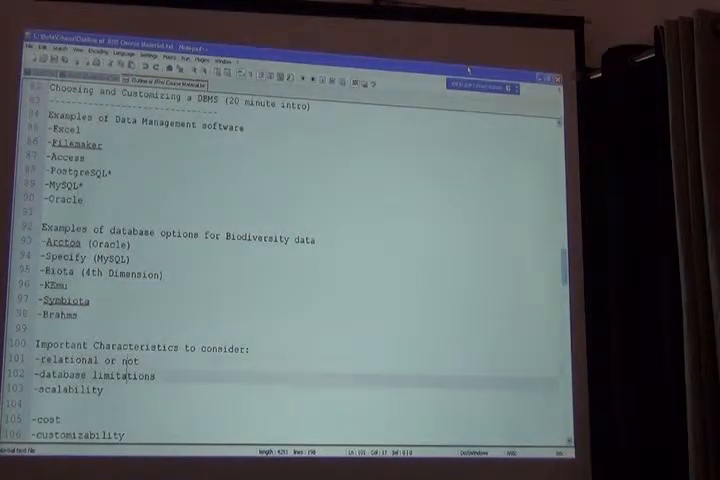
scroll("down", 3)
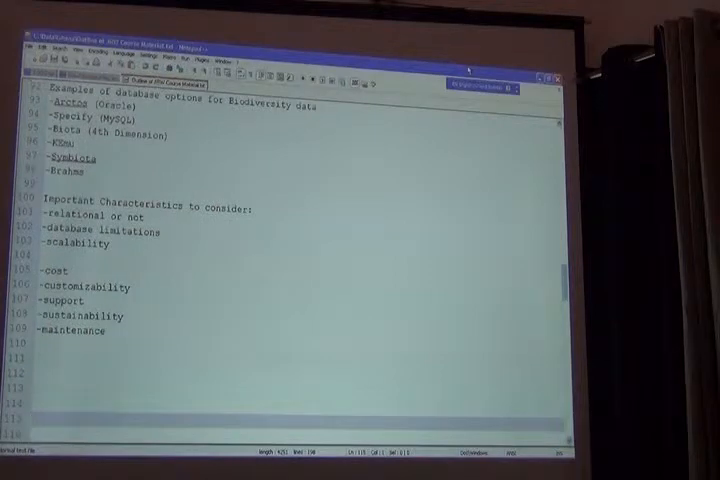